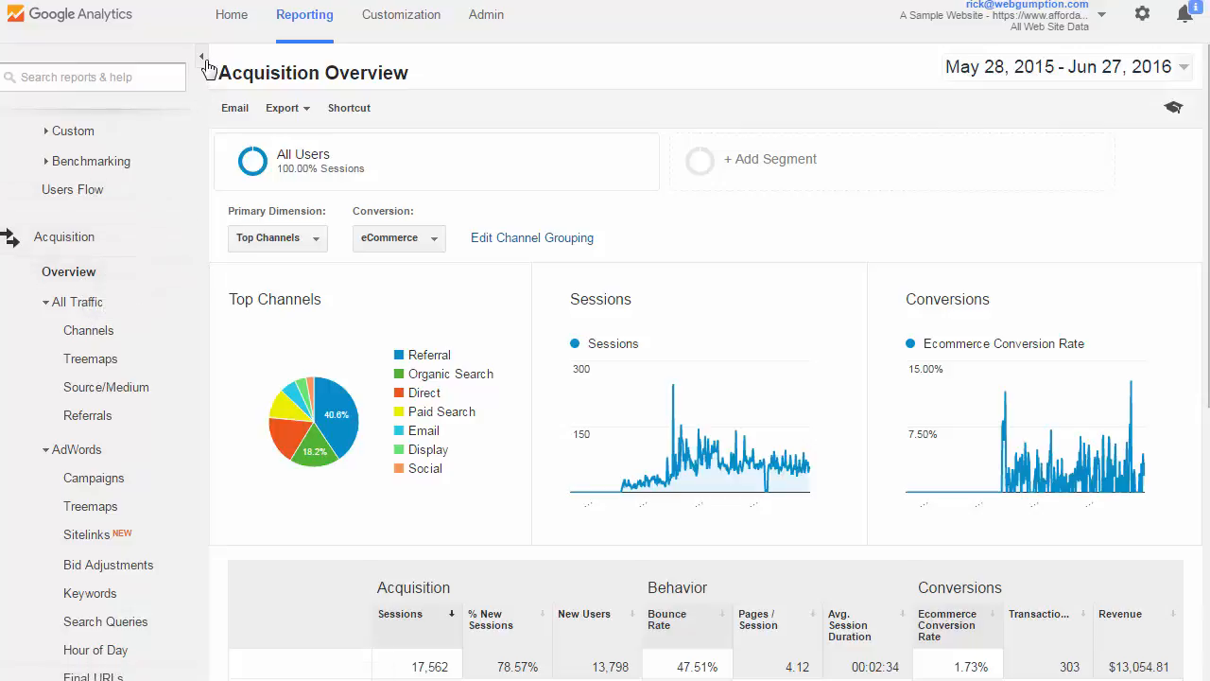
Step: Collapse the left report navigation so the Acquisition Overview fills the page
{"action": "left_click", "coordinate": [201, 59]}
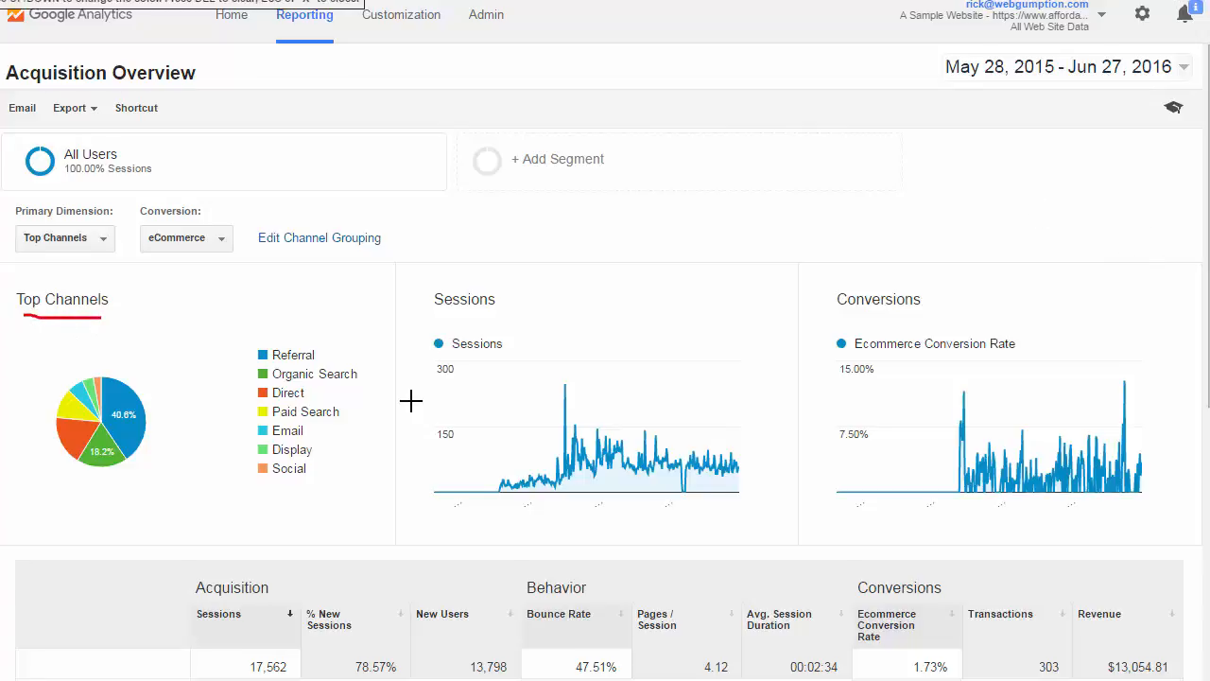
{"action": "mouse_move", "coordinate": [304, 316]}
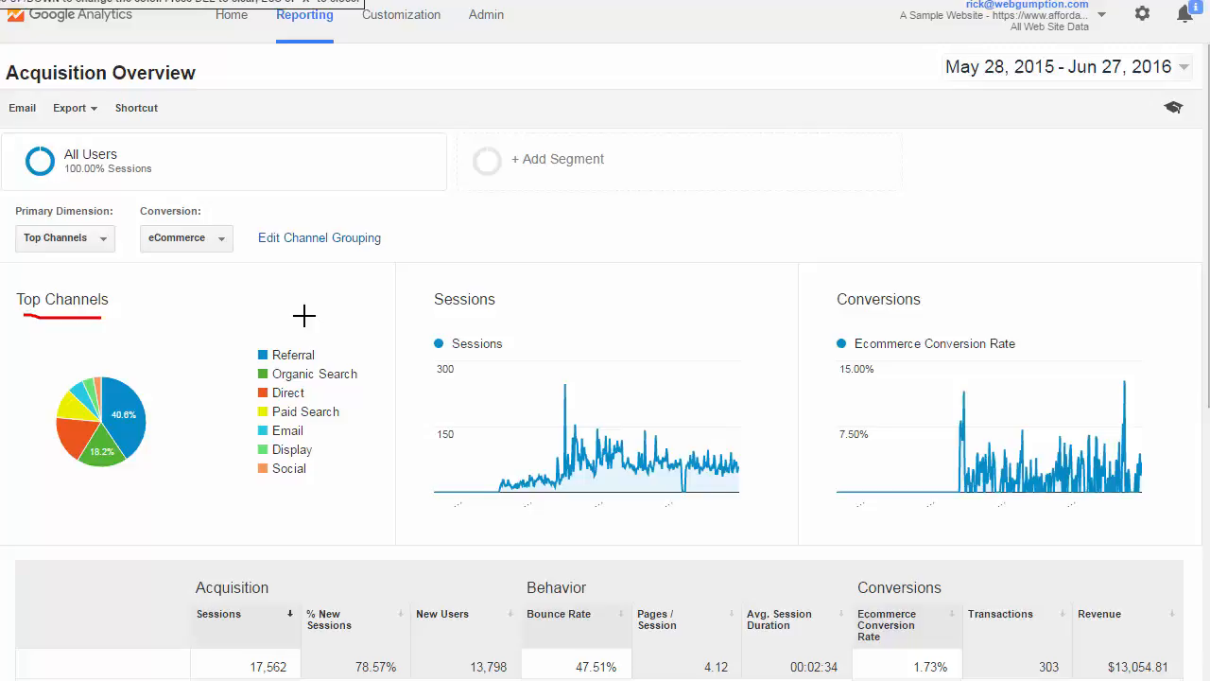
{"action": "mouse_move", "coordinate": [374, 316]}
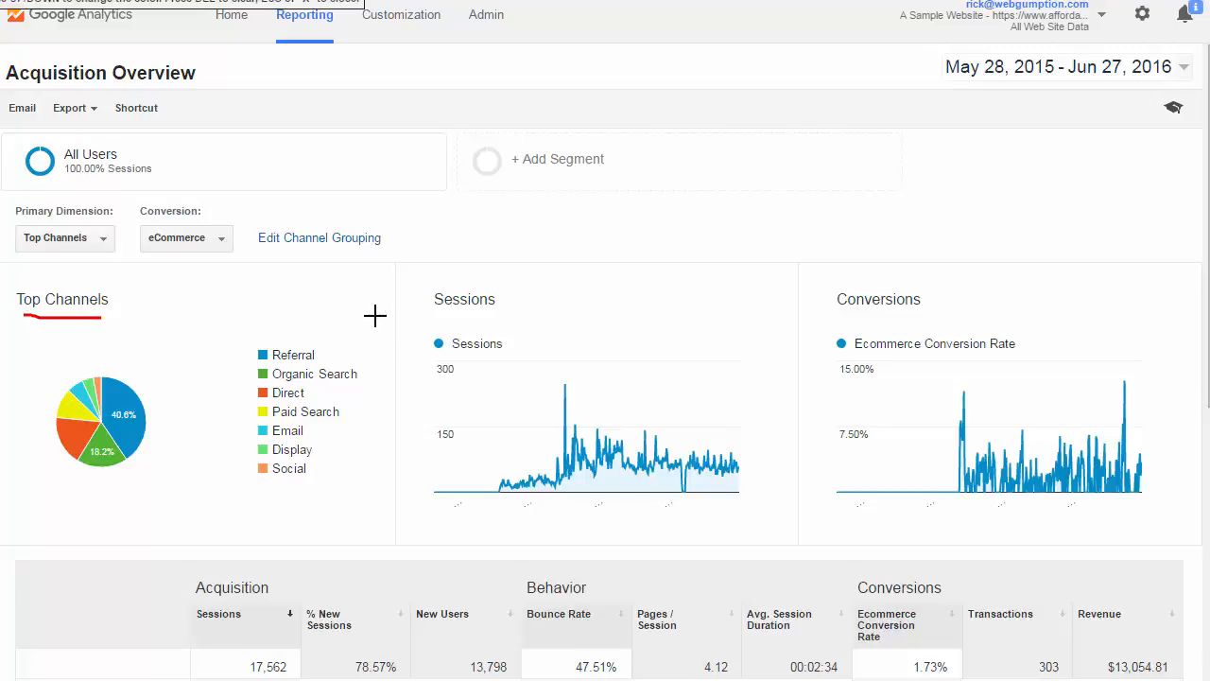
{"action": "mouse_move", "coordinate": [317, 360]}
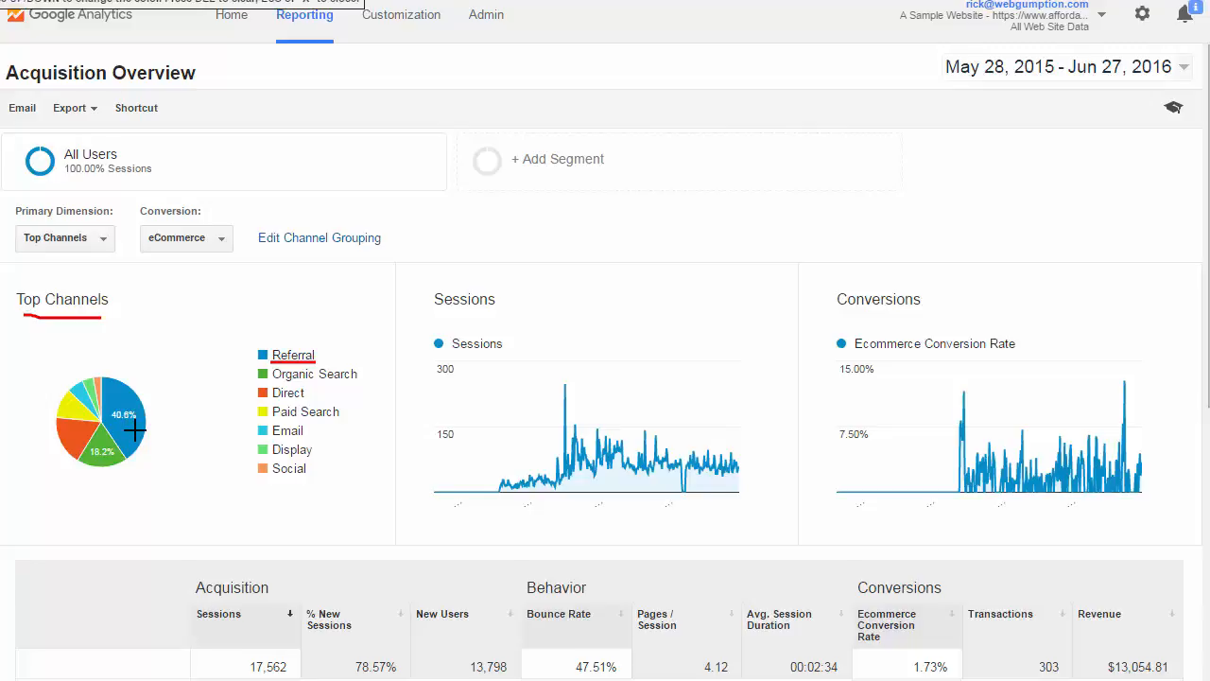
{"action": "mouse_move", "coordinate": [280, 385]}
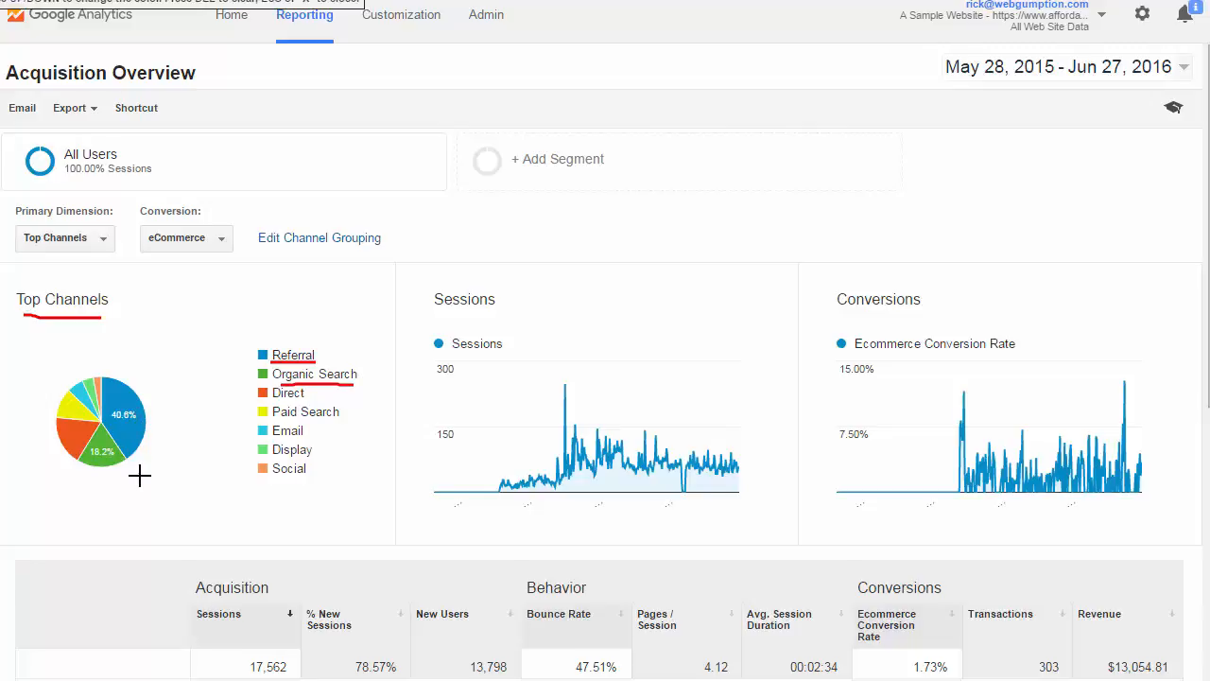
{"action": "mouse_move", "coordinate": [140, 382]}
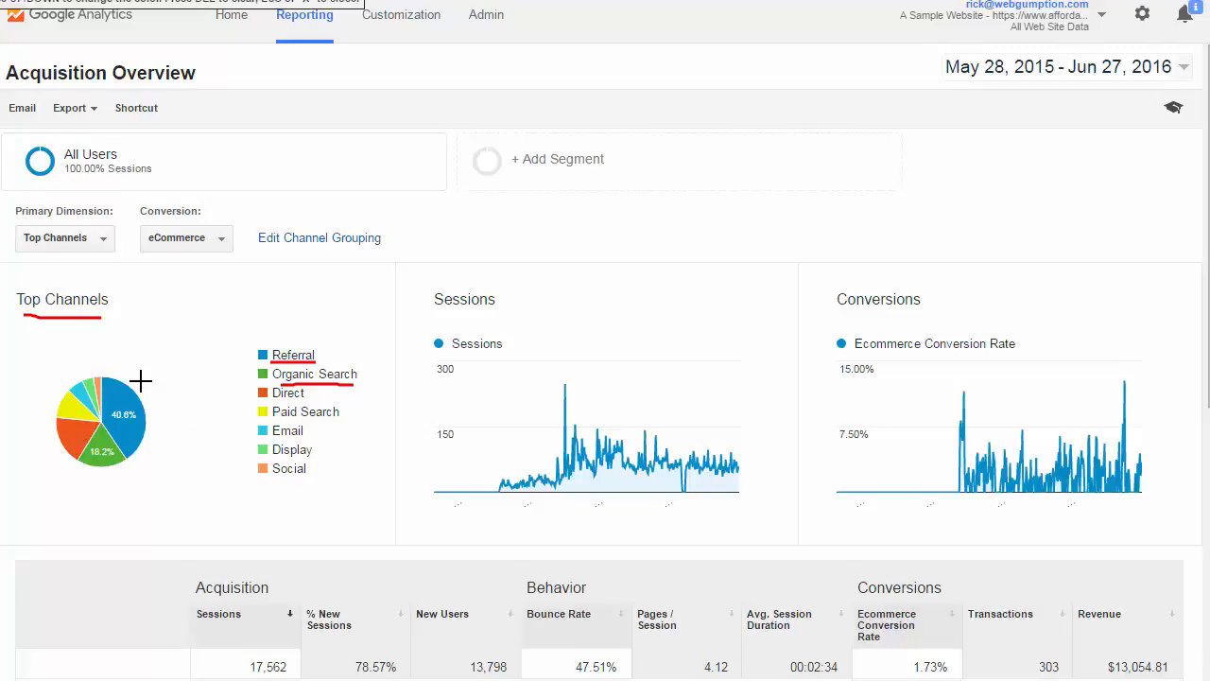
{"action": "mouse_move", "coordinate": [140, 439]}
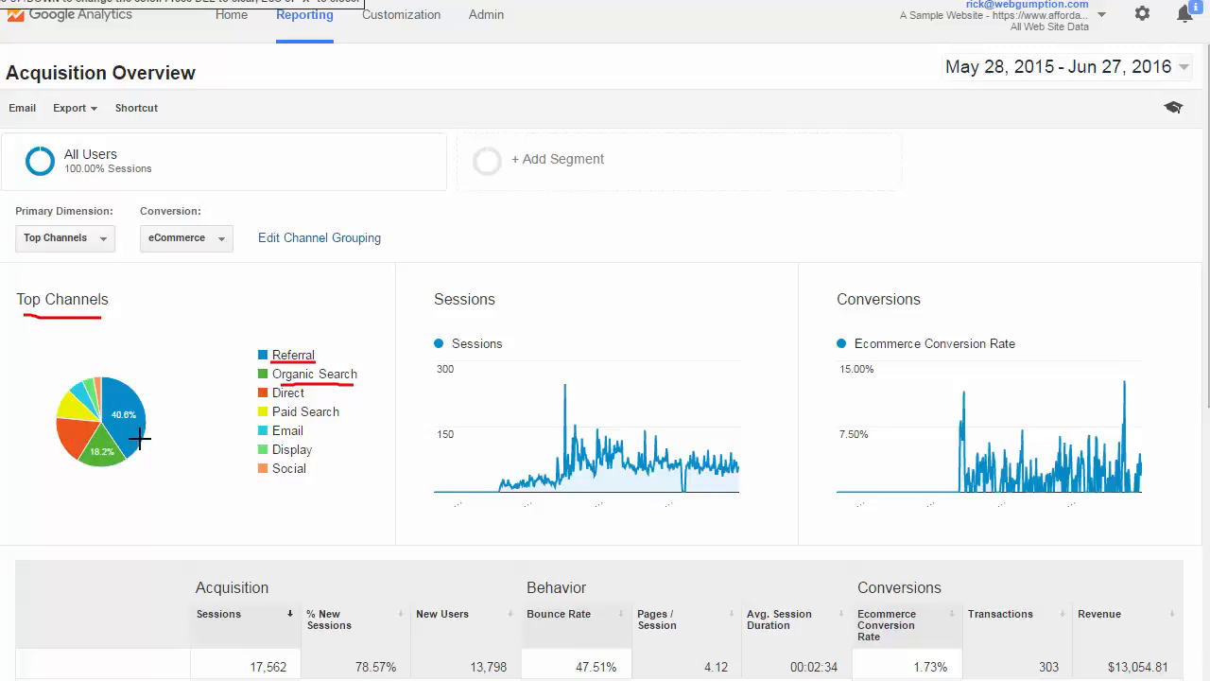
{"action": "mouse_move", "coordinate": [1070, 257]}
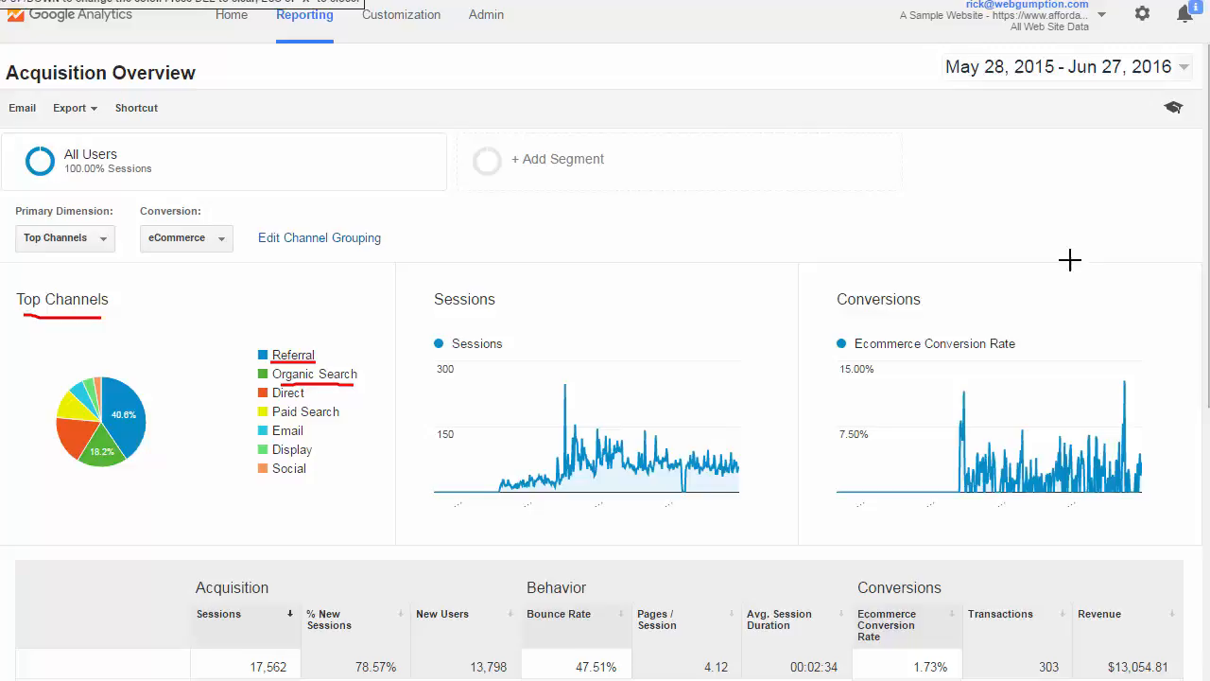
{"action": "mouse_move", "coordinate": [702, 348]}
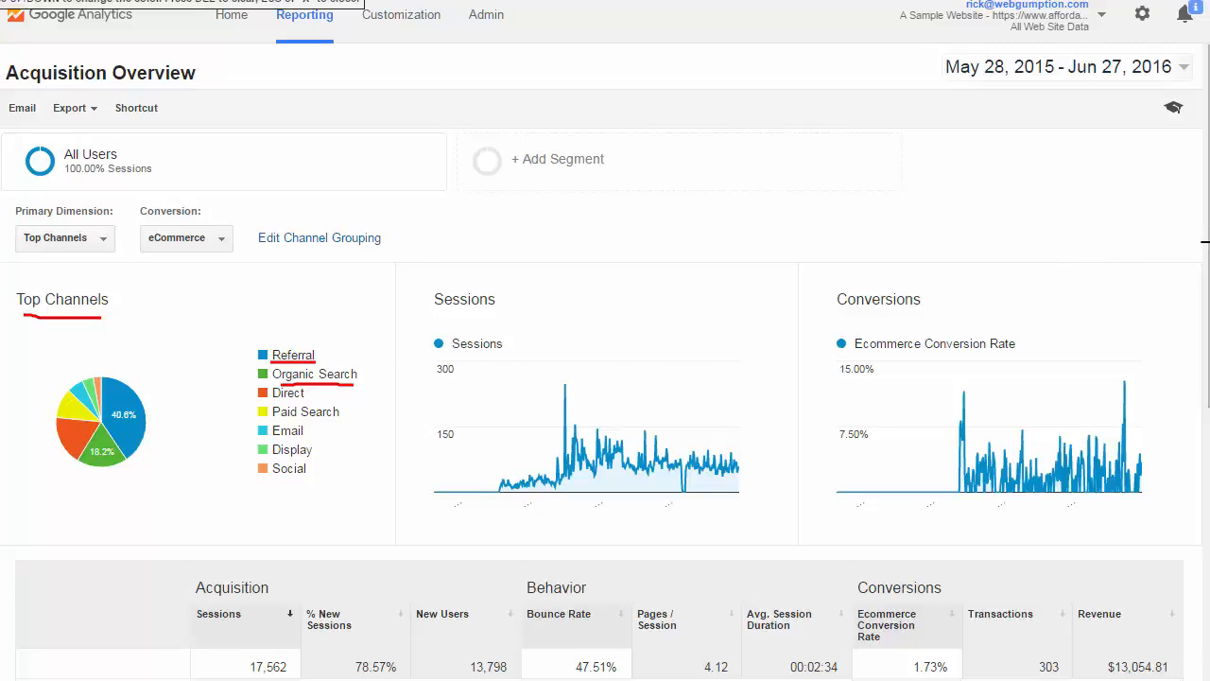
{"action": "scroll", "scroll_direction": "down", "scroll_amount": 3}
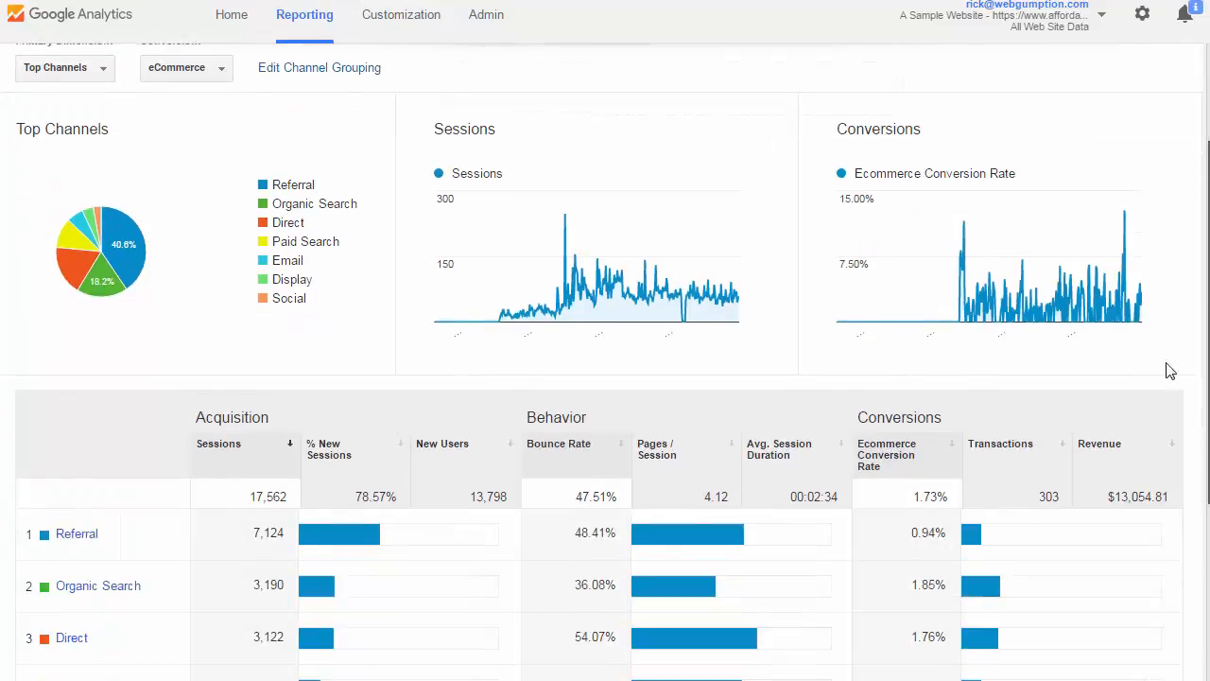
{"action": "scroll", "scroll_direction": "down", "scroll_amount": 3}
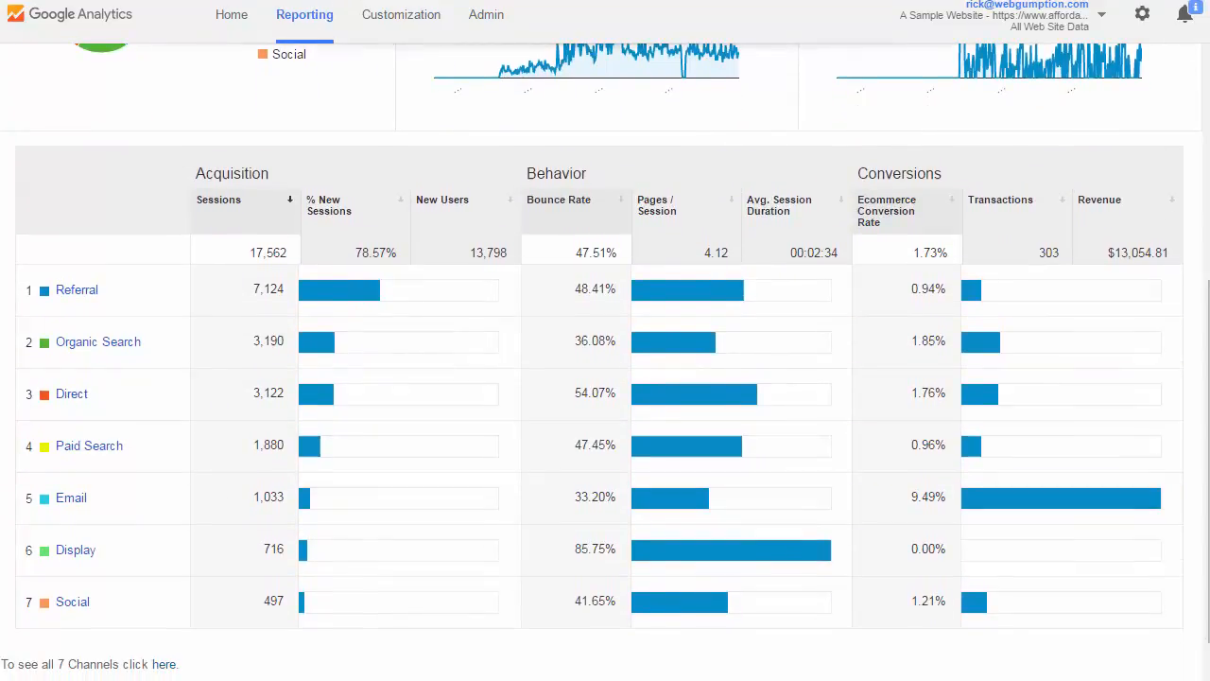
{"action": "mouse_move", "coordinate": [159, 342]}
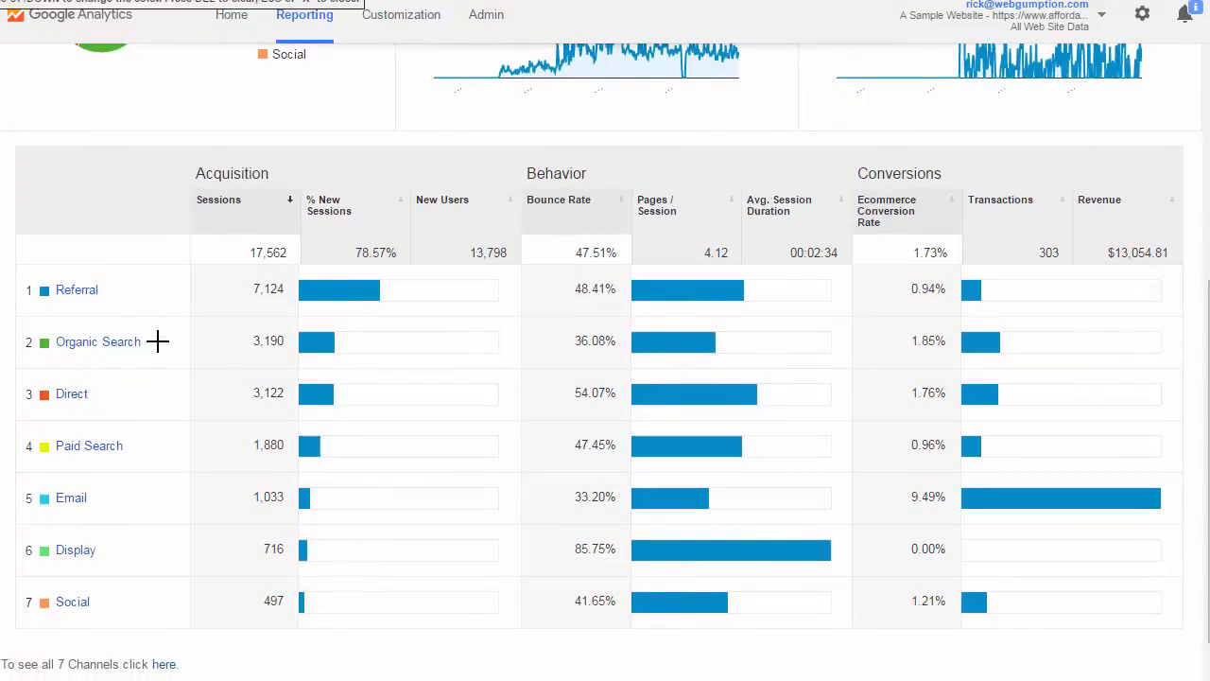
{"action": "mouse_move", "coordinate": [121, 309]}
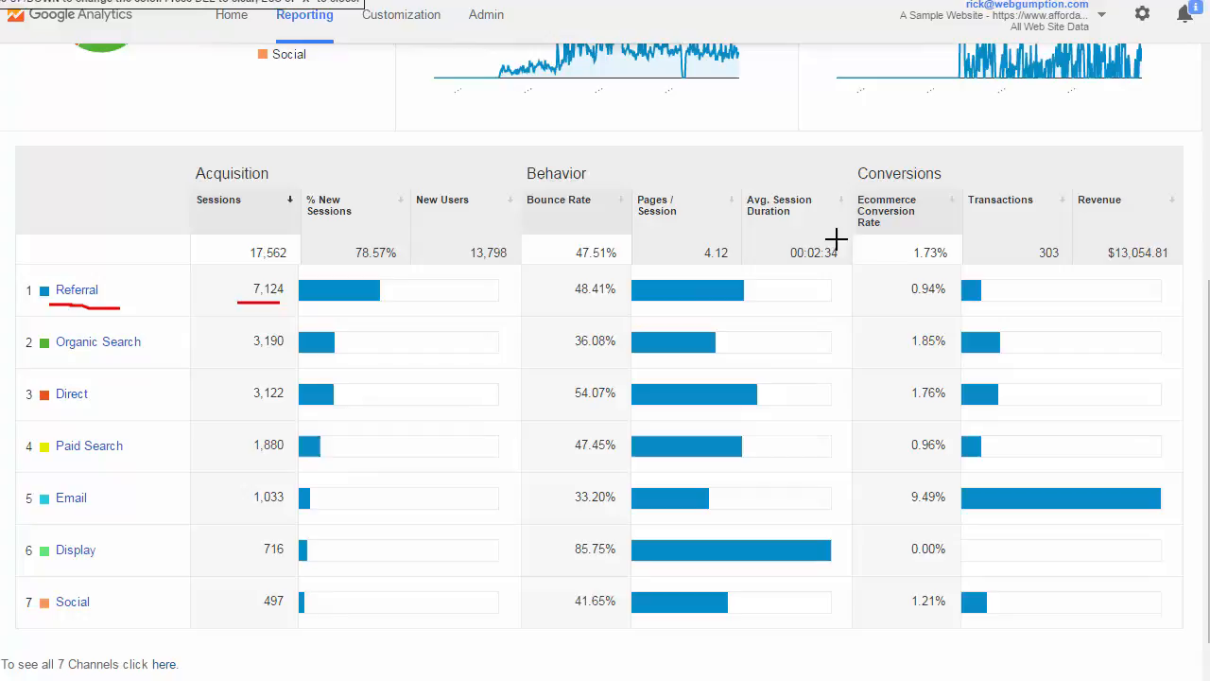
{"action": "mouse_move", "coordinate": [605, 349]}
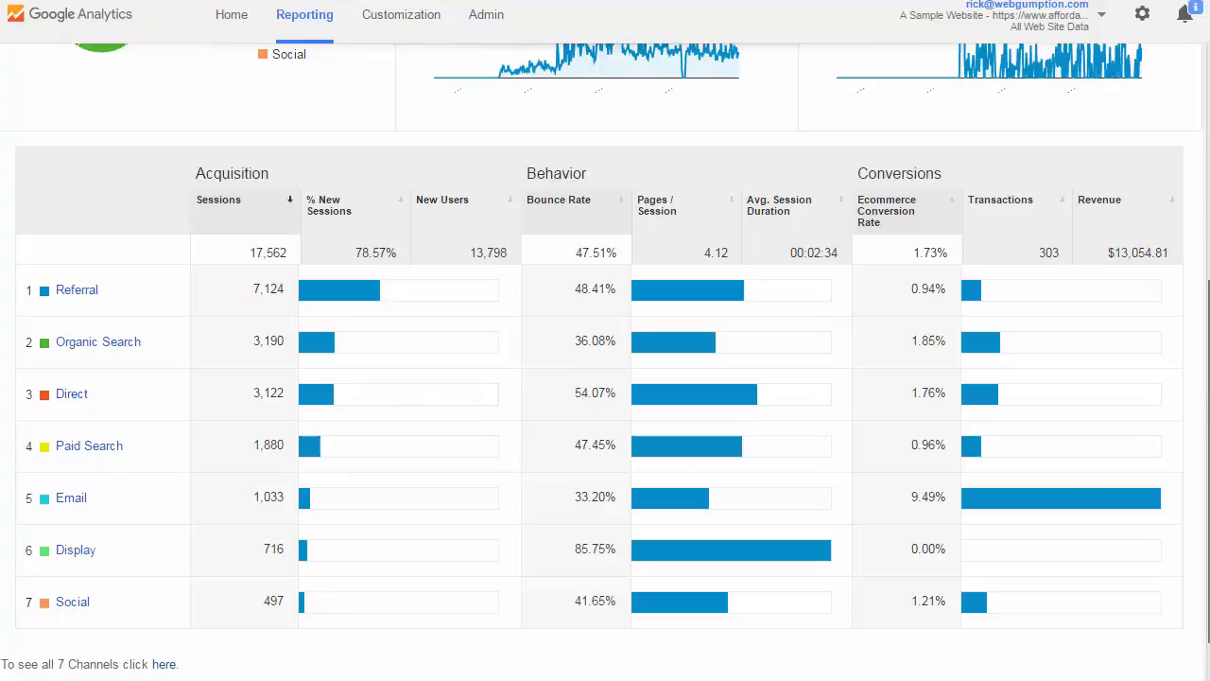
{"action": "mouse_move", "coordinate": [1017, 444]}
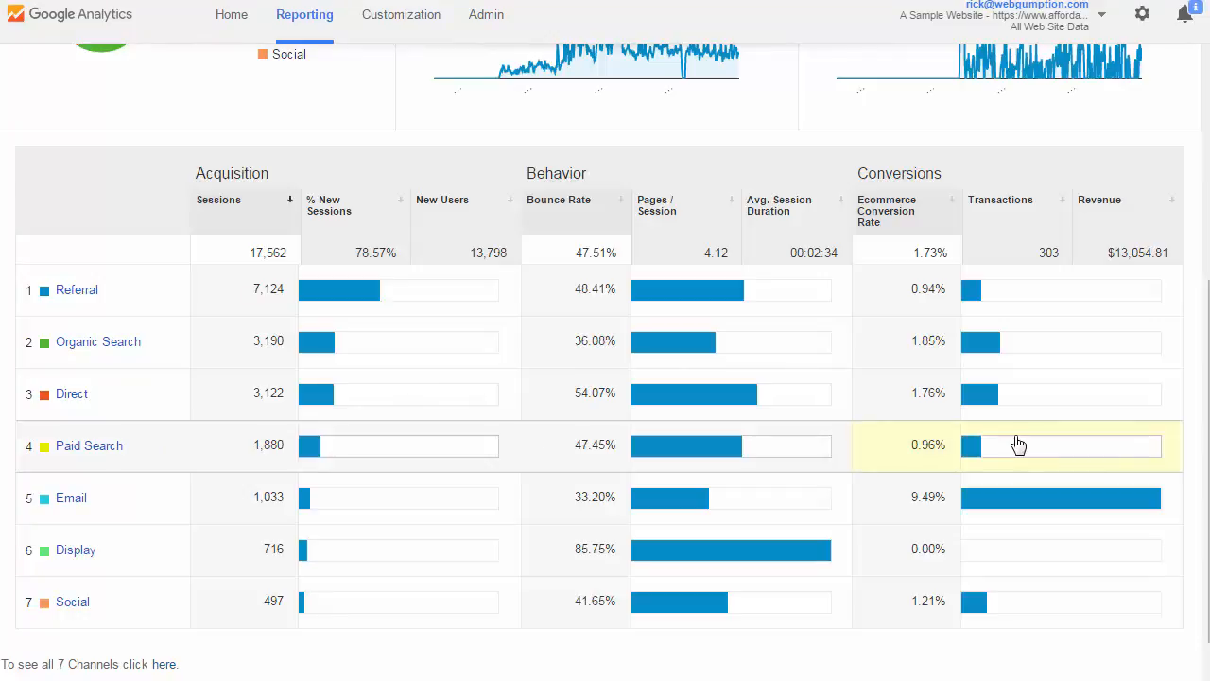
{"action": "mouse_move", "coordinate": [1019, 443]}
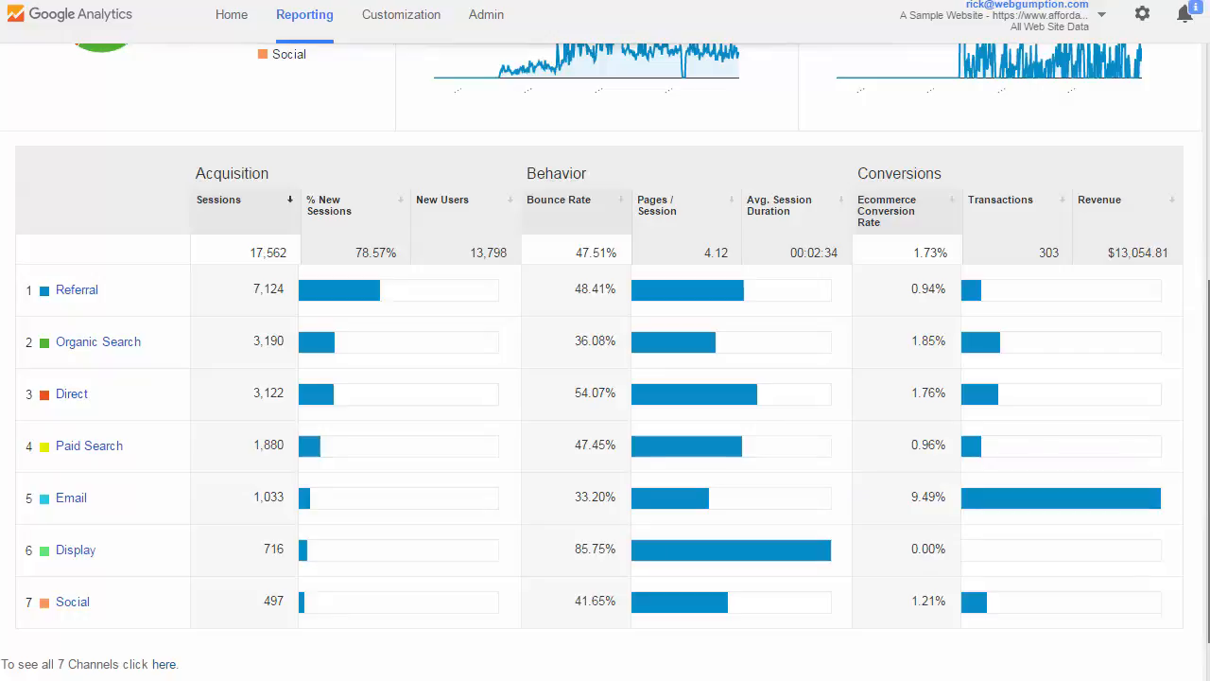
{"action": "mouse_move", "coordinate": [87, 295]}
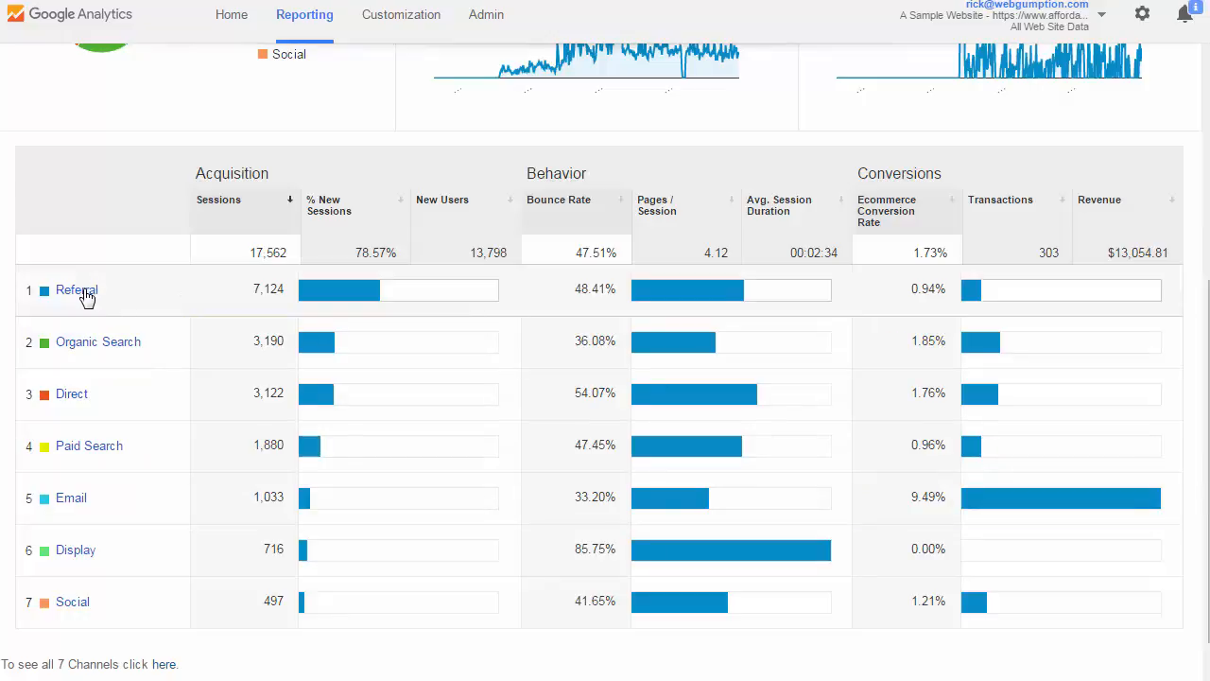
{"action": "mouse_move", "coordinate": [74, 507]}
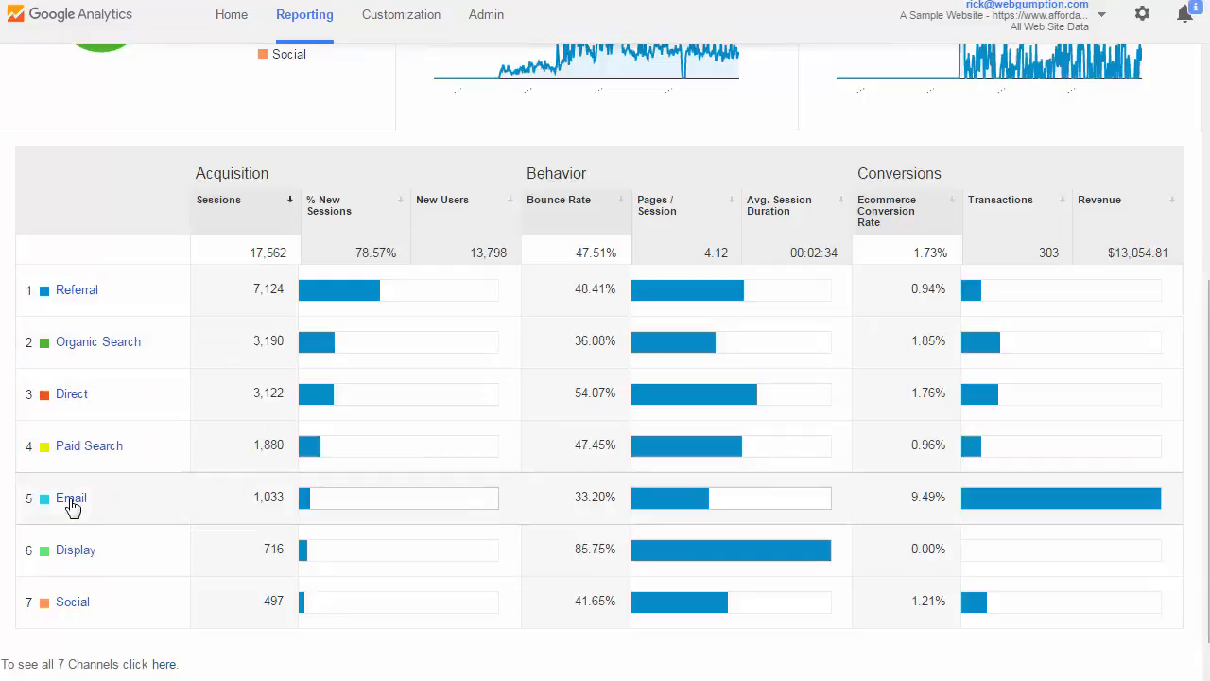
{"action": "mouse_move", "coordinate": [85, 303]}
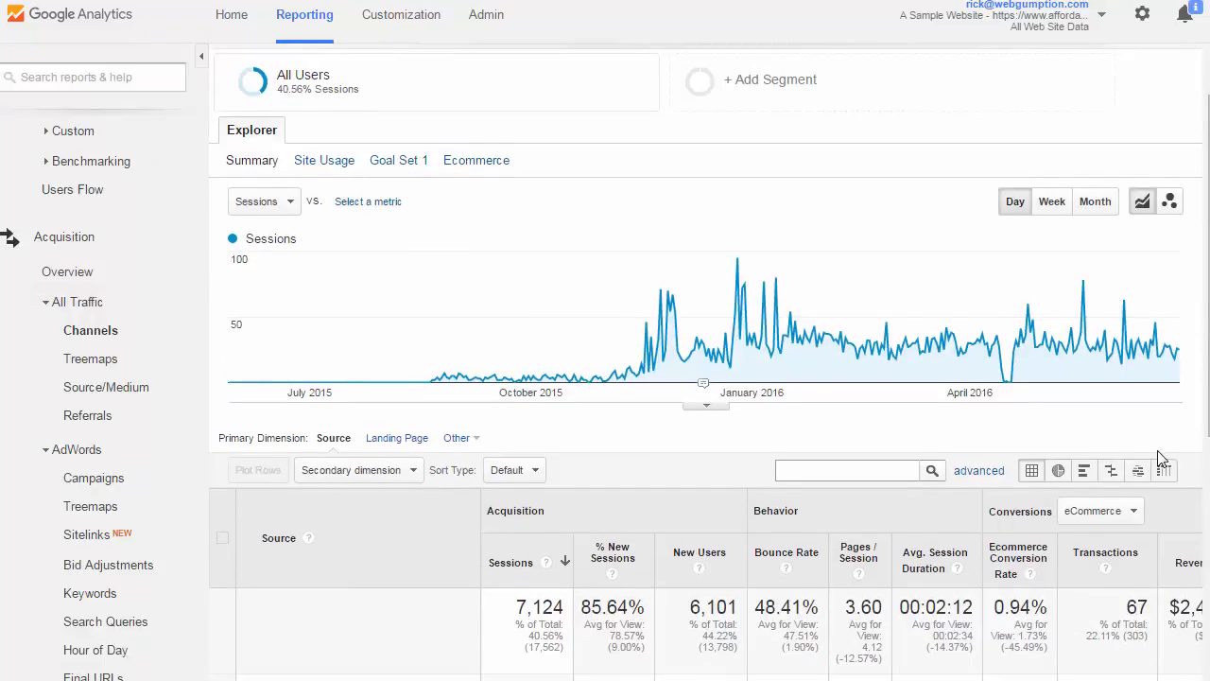
Step: Scroll down to the Source table listing referring sites like thegoodtrade.com and bcaction.org
{"action": "scroll", "scroll_direction": "down", "scroll_amount": 3}
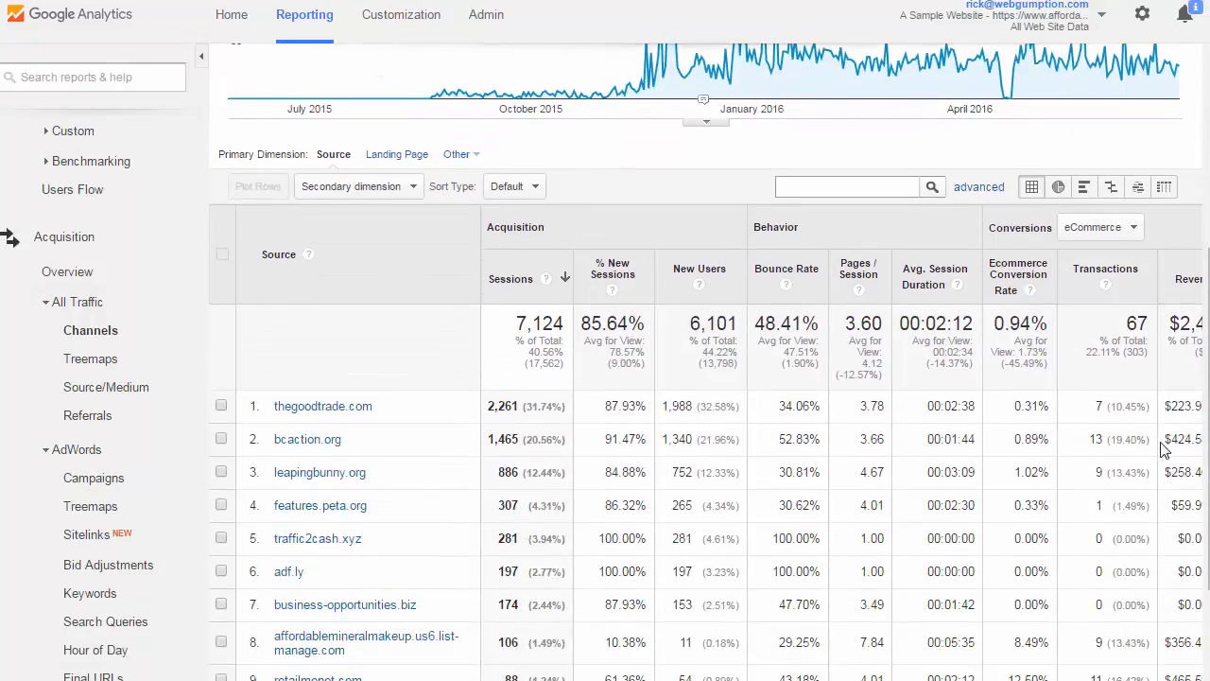
{"action": "mouse_move", "coordinate": [1176, 465]}
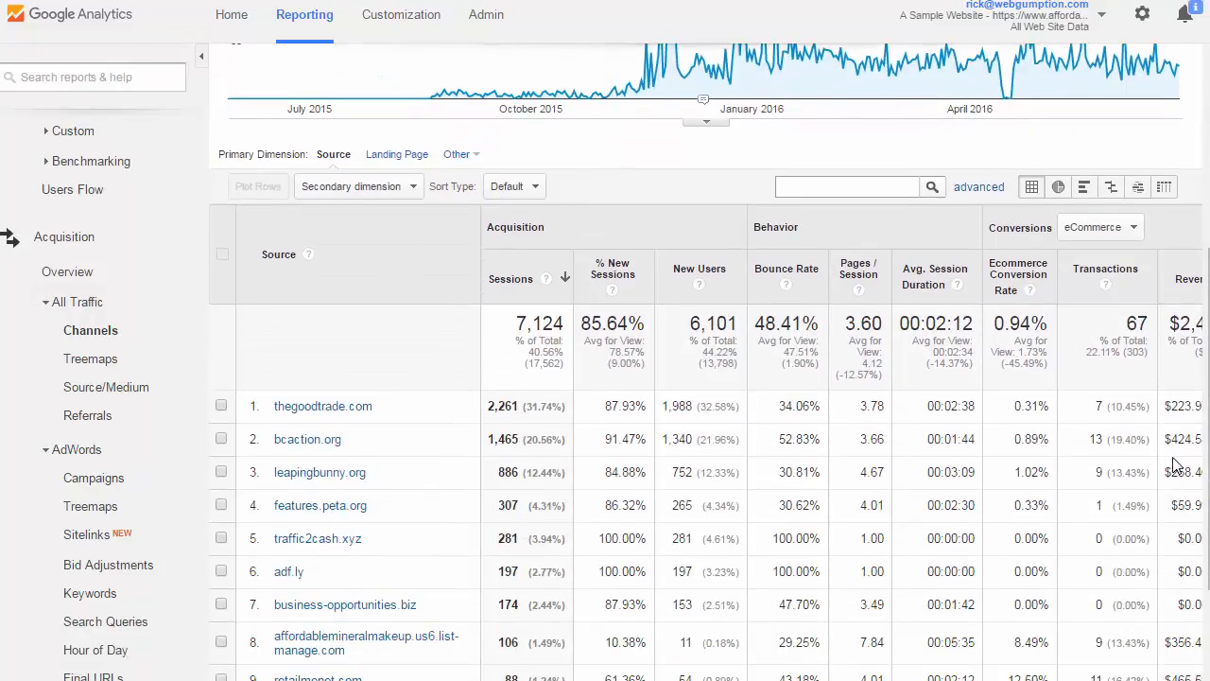